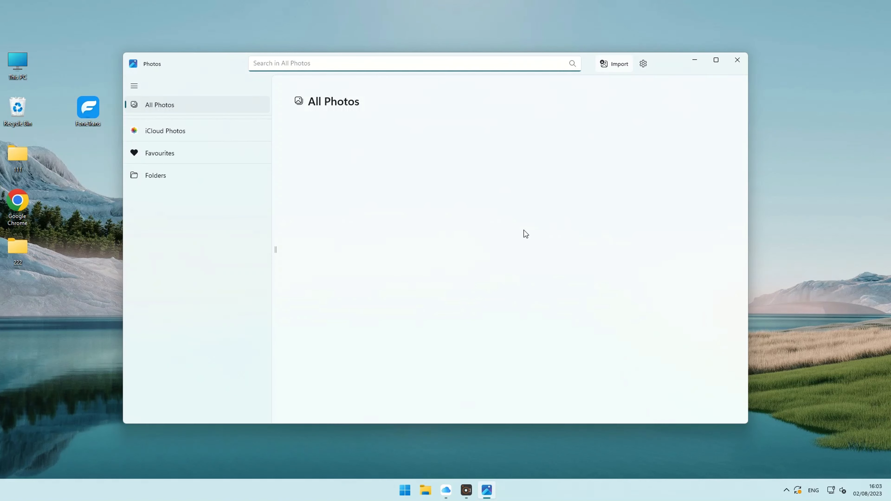
- Show the iCloud Photos collection listing 422 photos and 45 videos
click(165, 131)
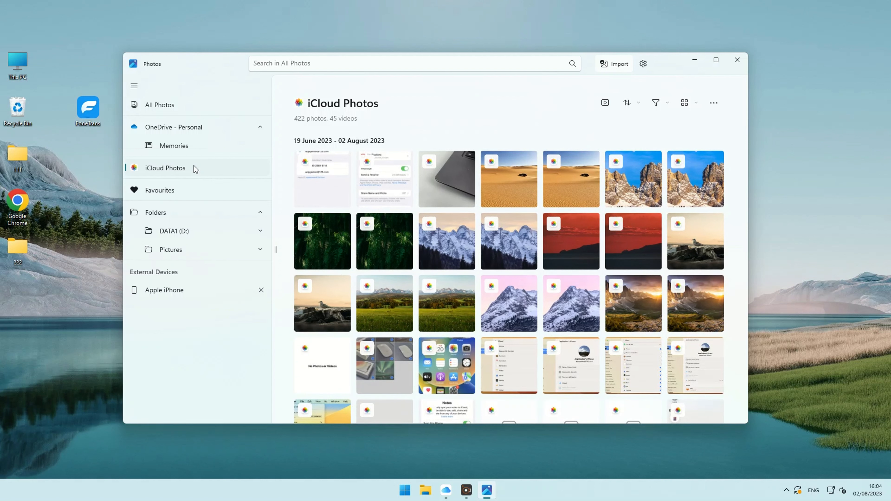
mouse_move(406, 202)
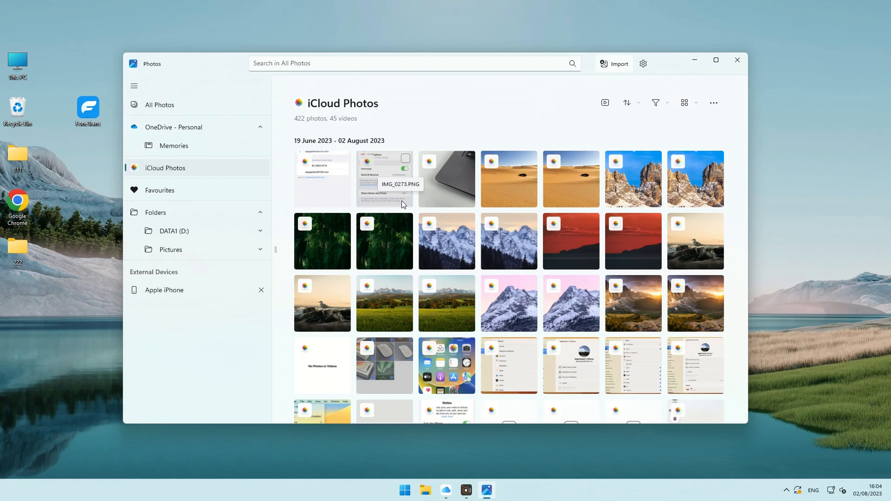
- View the desert jeep photo at full size, then close it and quit Photos
click(509, 178)
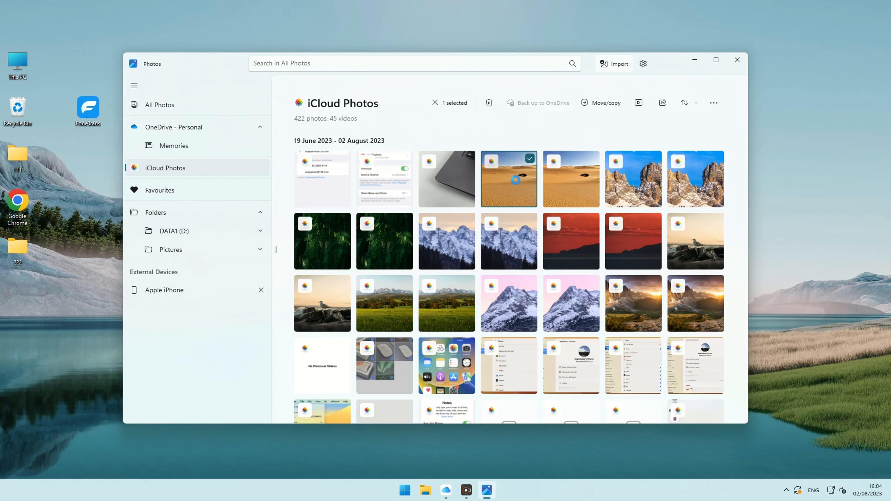
double_click(508, 179)
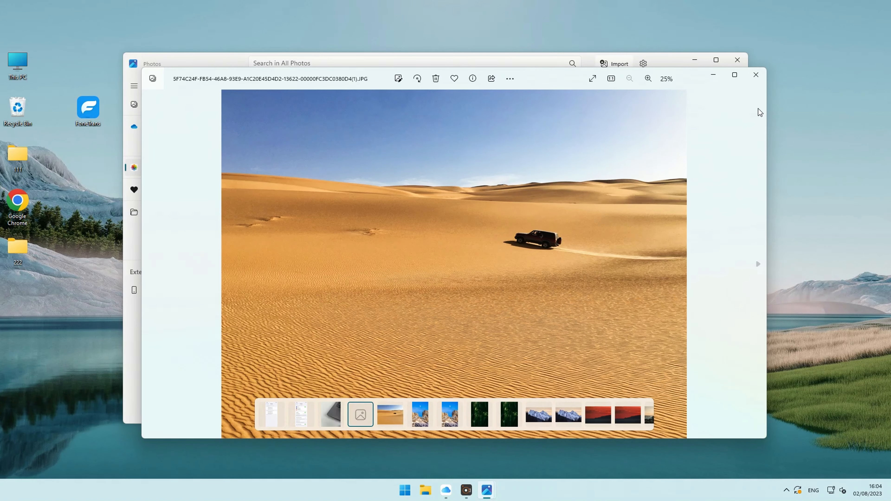
click(756, 74)
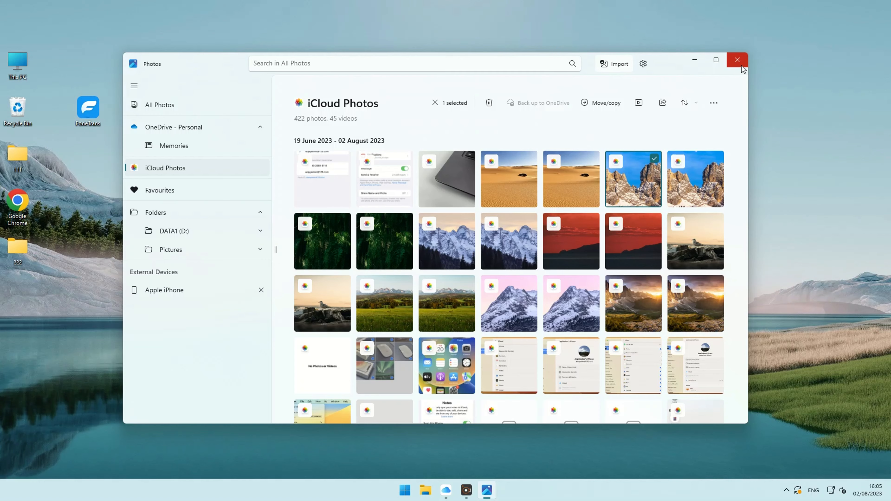
click(736, 60)
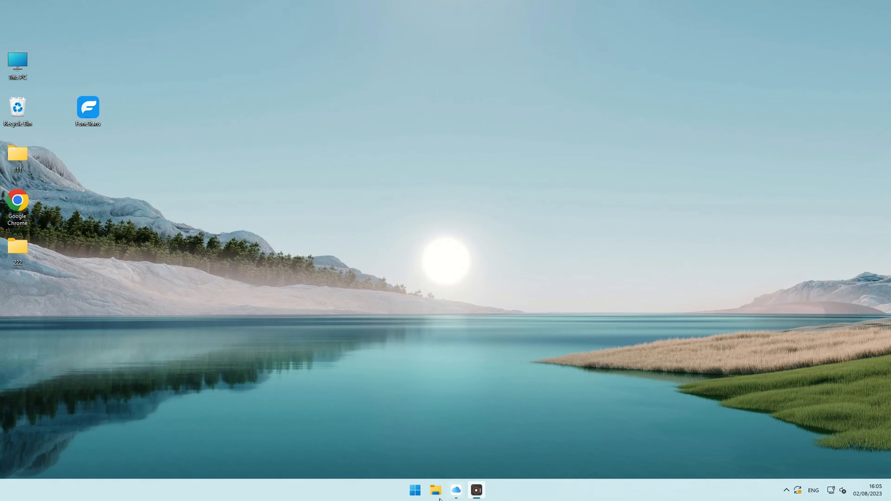
- Browse to the iCloud Photos folder in File Explorer and select the beach-with-bridge photo
click(435, 490)
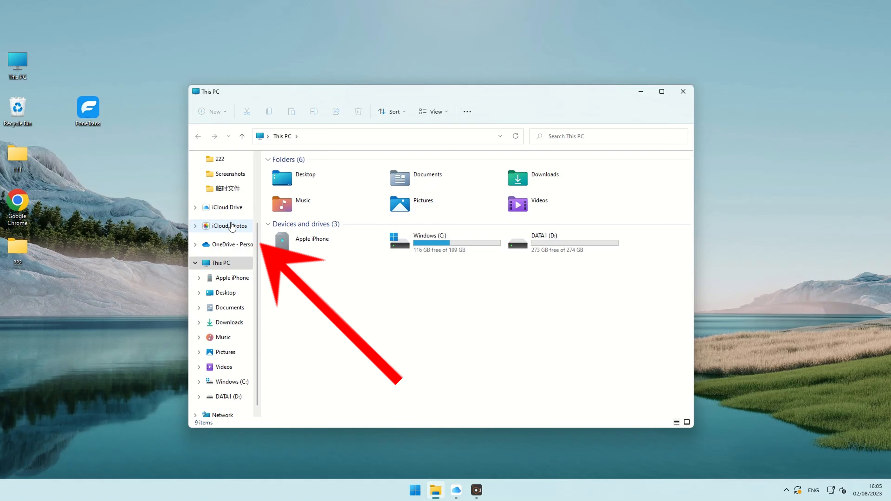
click(230, 225)
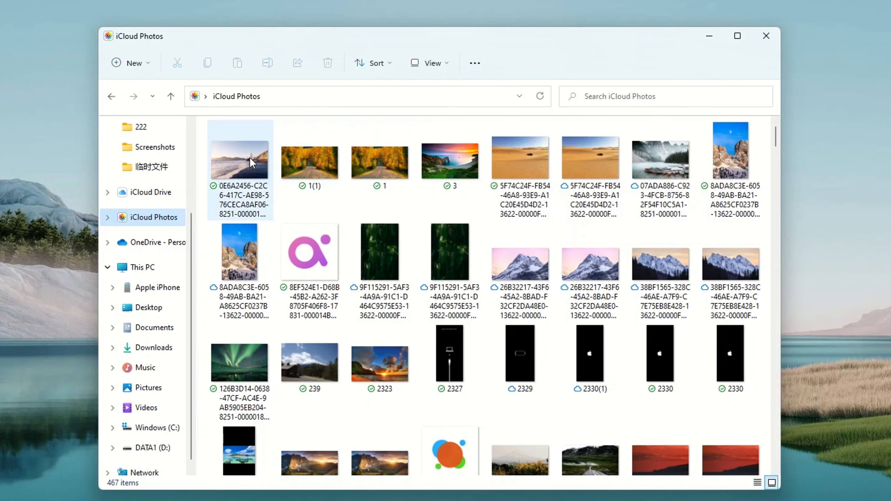
click(240, 161)
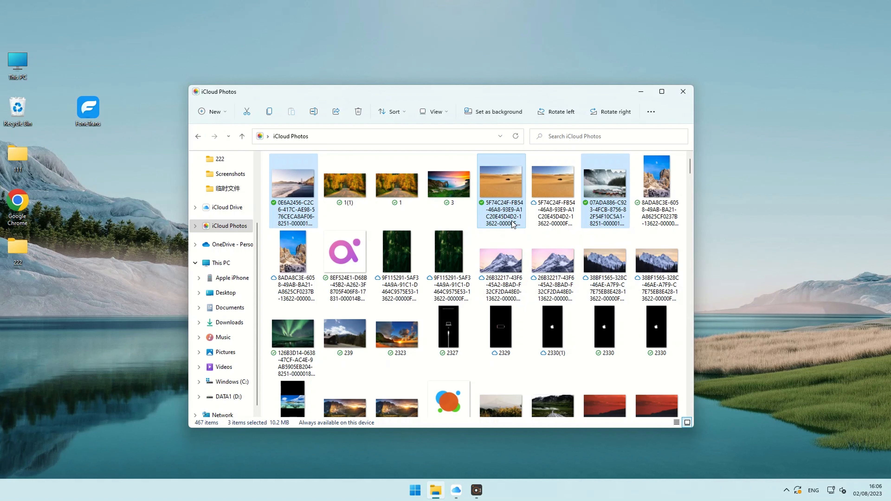
scroll(down, 3)
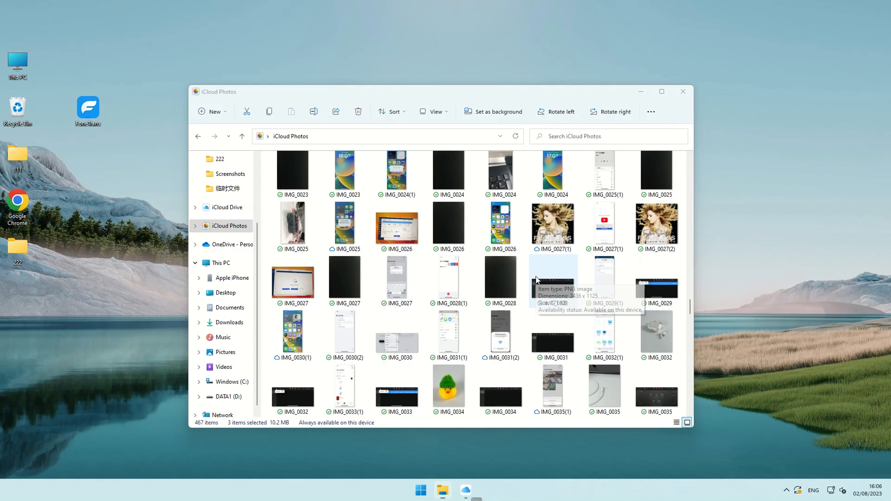
scroll(down, 3)
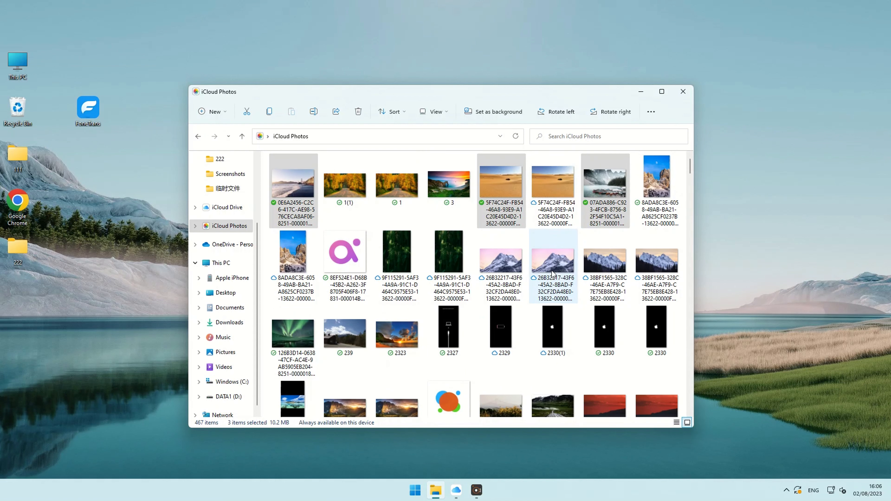
click(293, 181)
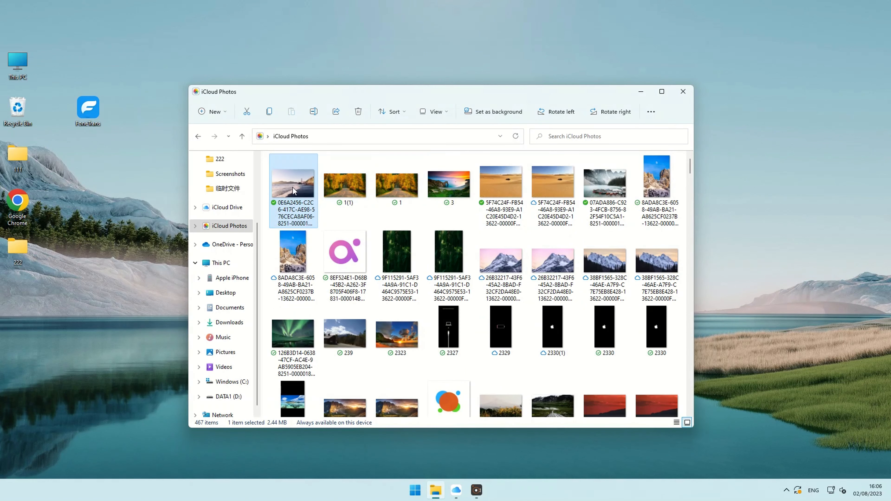
- View the bridge-and-beach photo and advance three pictures to reach the snowy mountain peaks
double_click(293, 185)
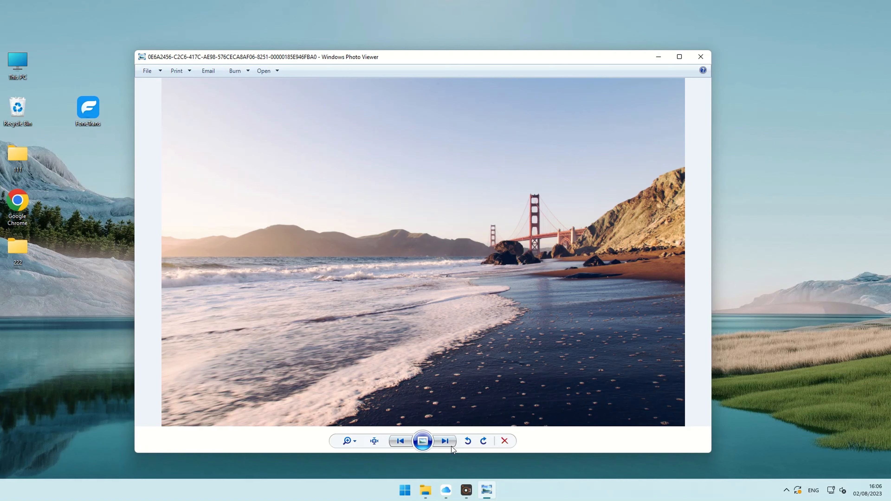
click(445, 441)
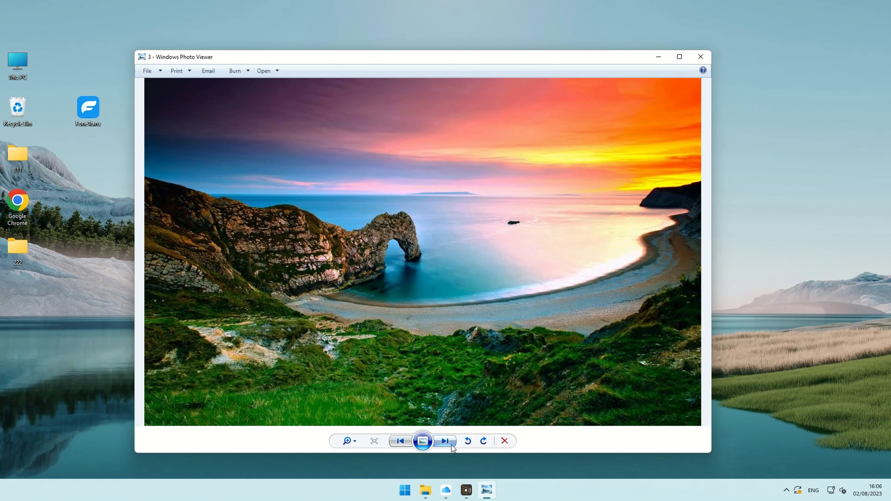
click(445, 441)
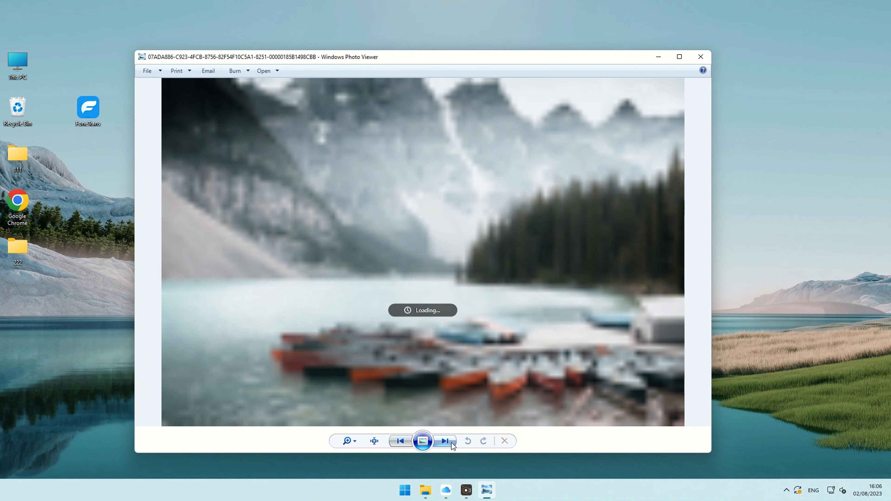
click(445, 441)
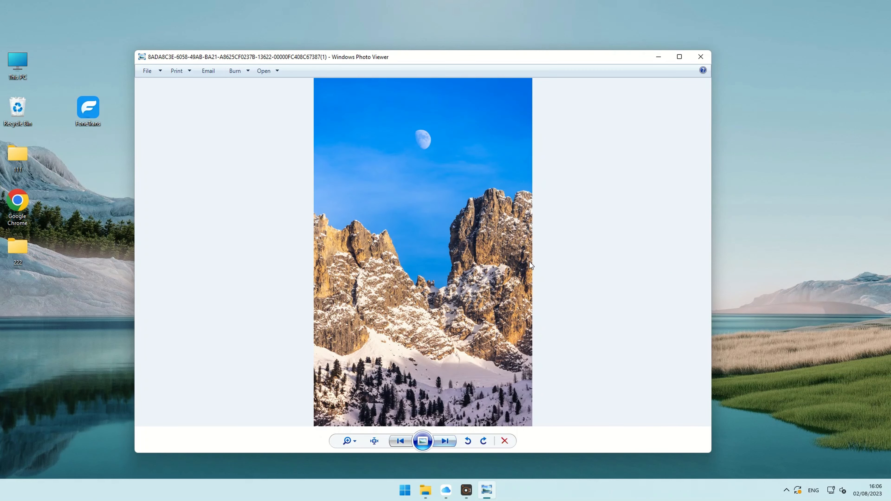